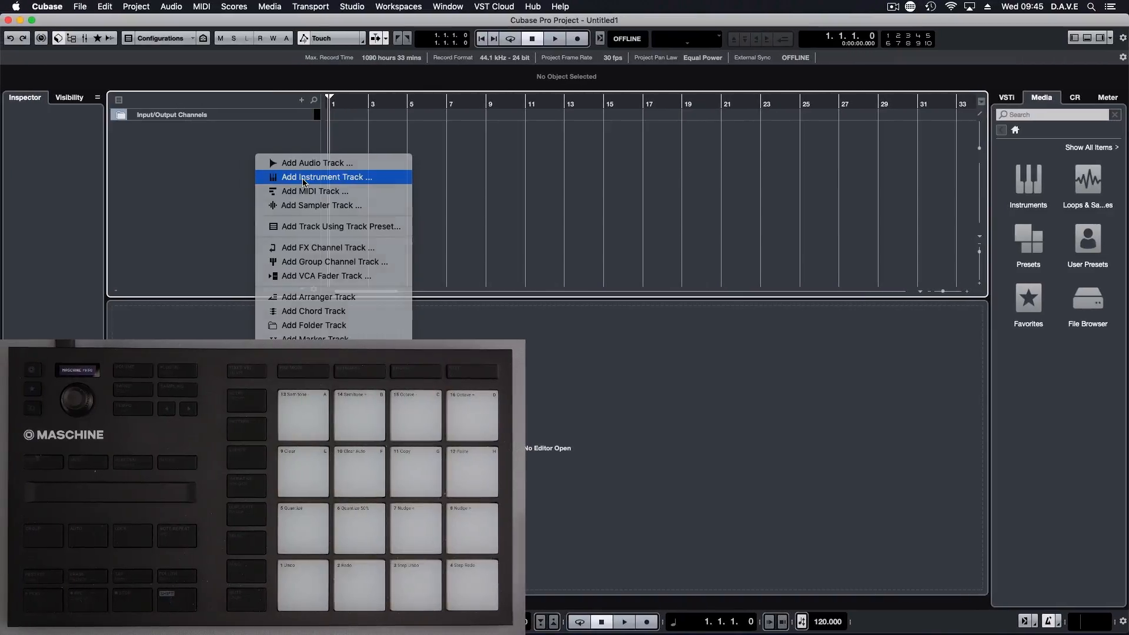
Create a new instrument track with Maschine 2 as its instrument.
{"action": "left_click", "coordinate": [326, 178]}
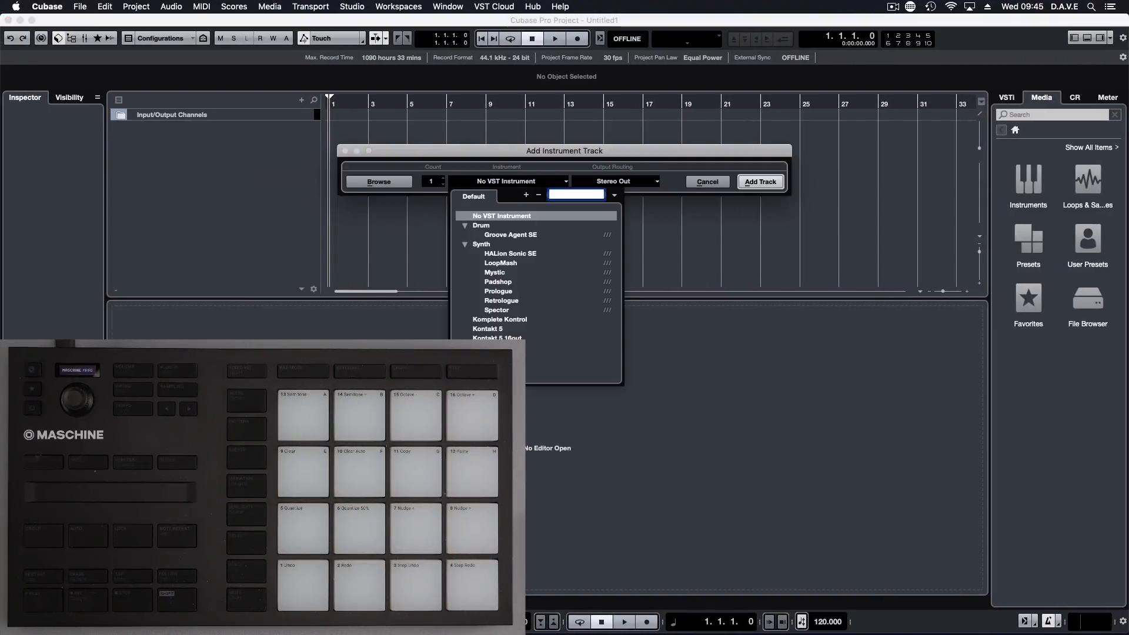
{"action": "left_click", "coordinate": [505, 328]}
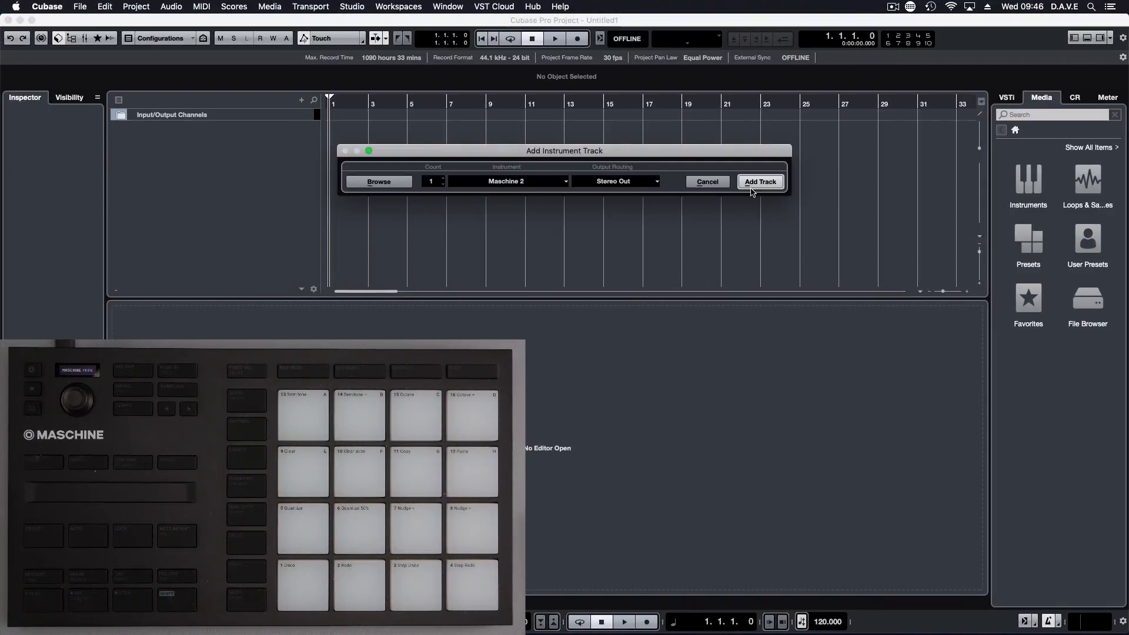
{"action": "left_click", "coordinate": [761, 181]}
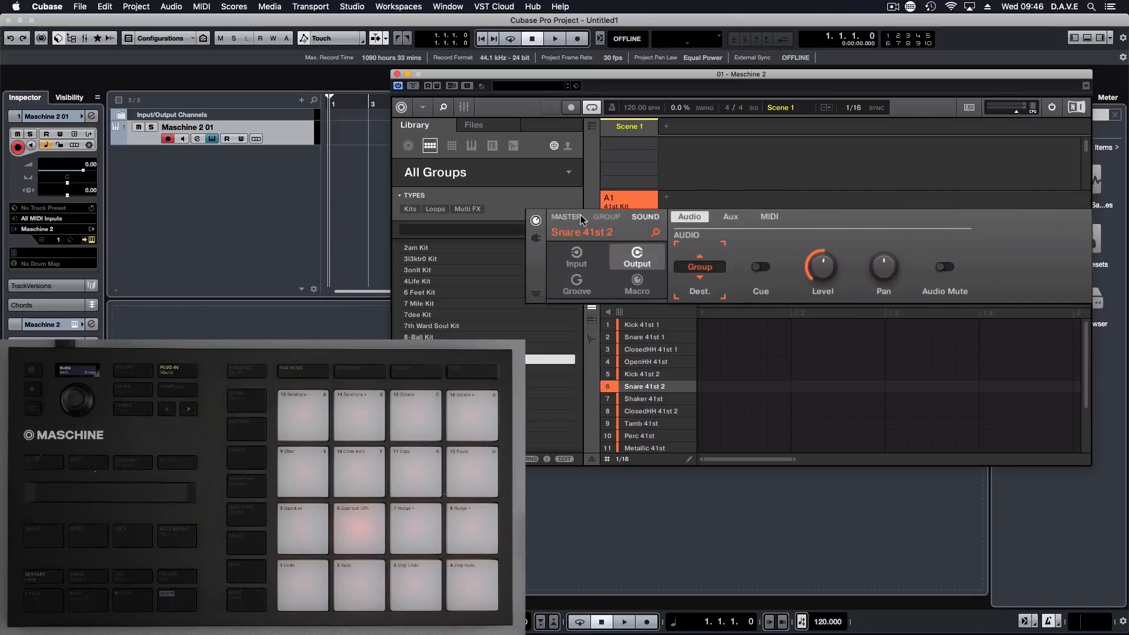
Set the drum group's MIDI input Key Mode to Manual and close the Maschine 2 window.
{"action": "left_click", "coordinate": [607, 216]}
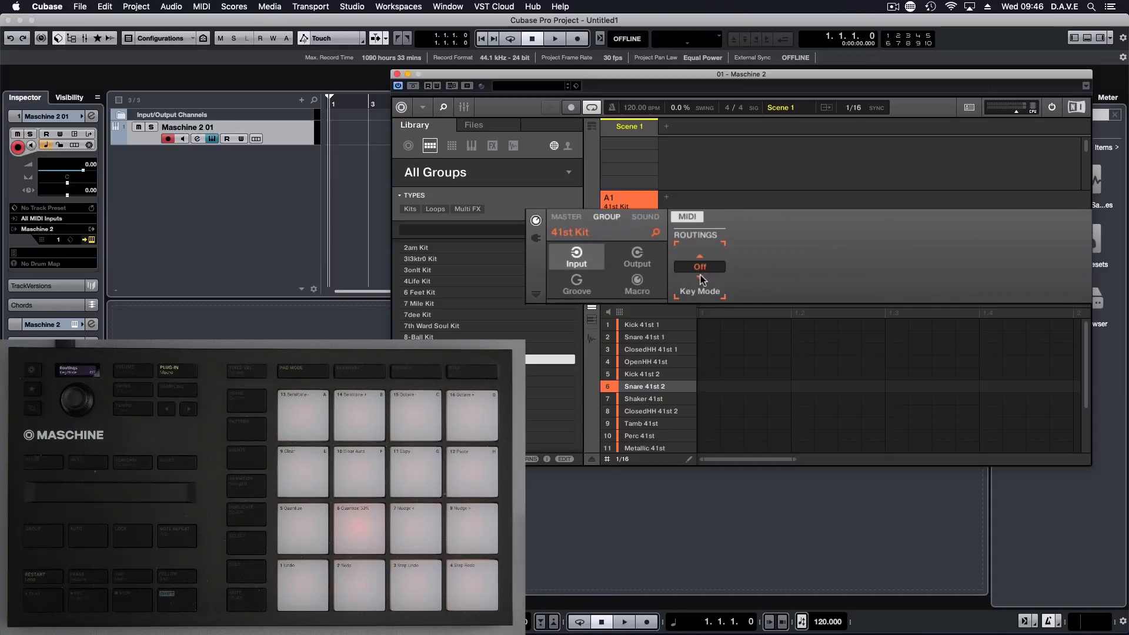
{"action": "left_click", "coordinate": [698, 267]}
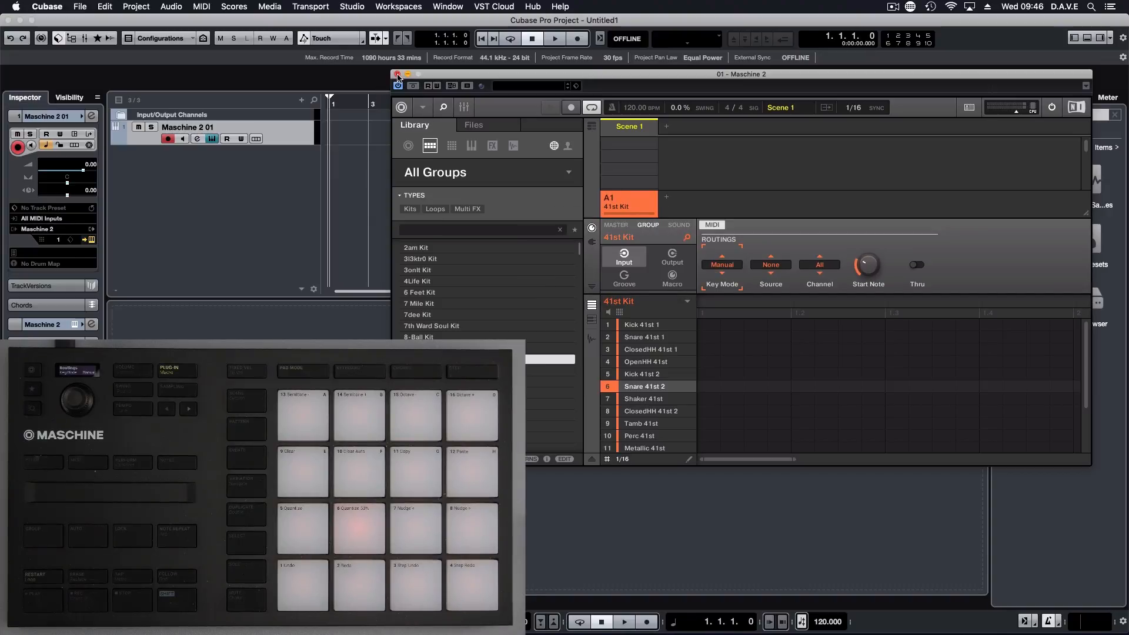
{"action": "left_click", "coordinate": [399, 76]}
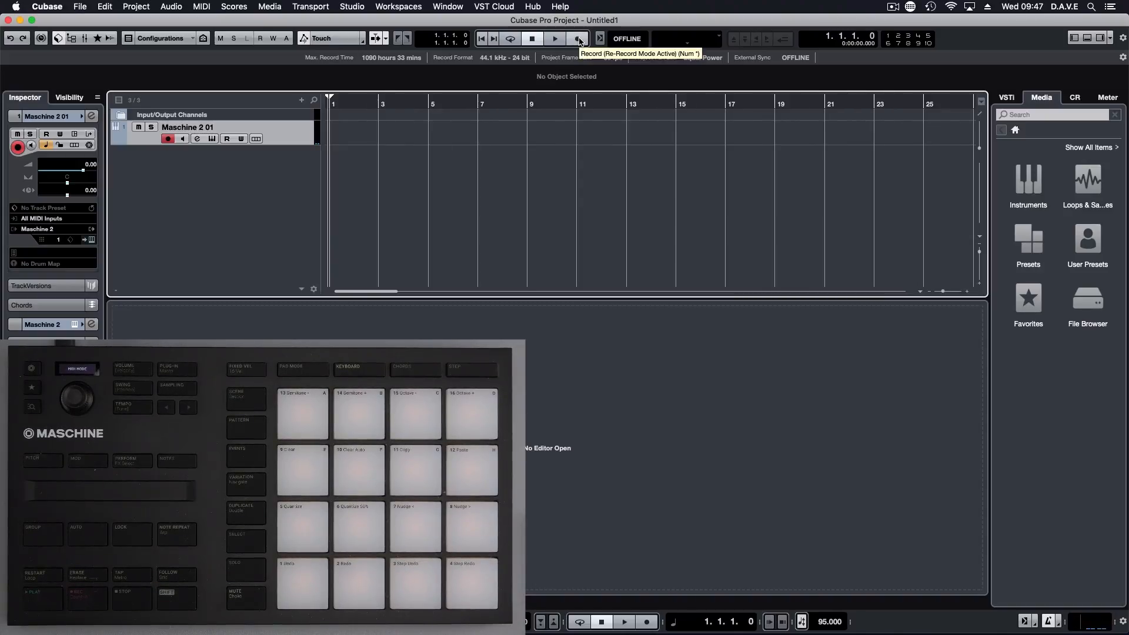
Record a two-bar drum MIDI part, review it in the Key Editor, and stop playback.
{"action": "left_click", "coordinate": [577, 38]}
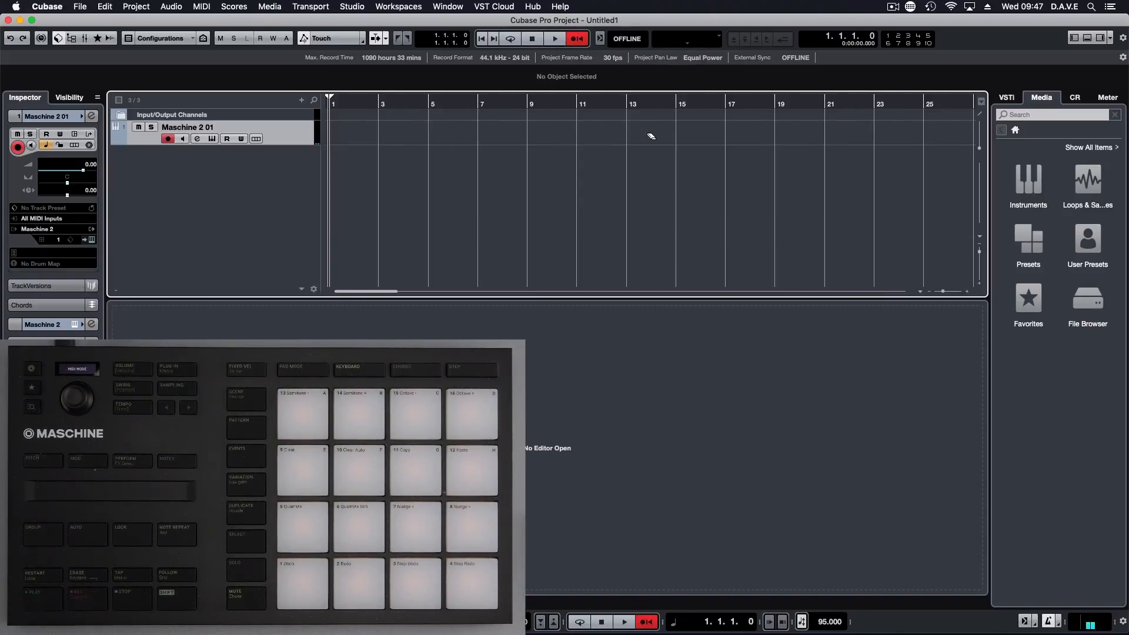
{"action": "left_click", "coordinate": [554, 37]}
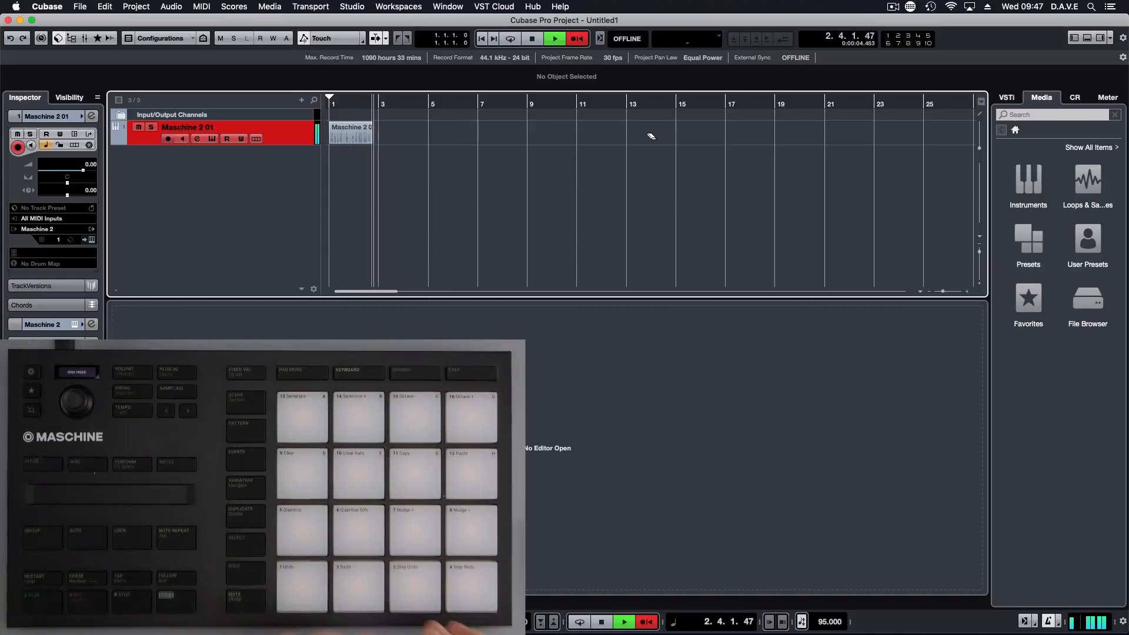
{"action": "double_click", "coordinate": [353, 133]}
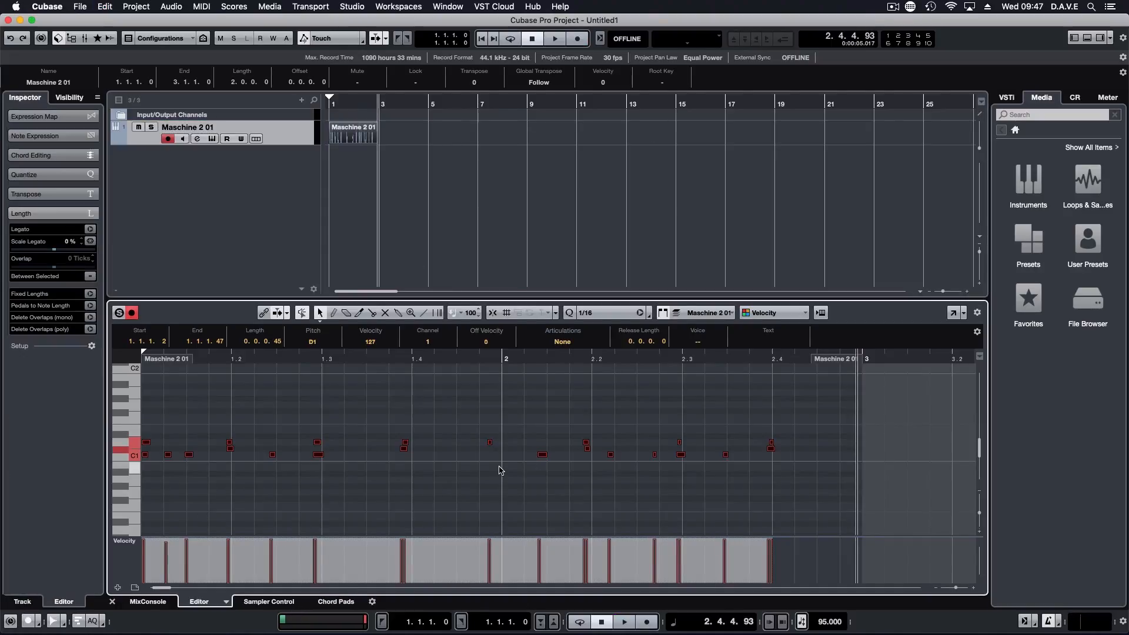
{"action": "left_click", "coordinate": [554, 38]}
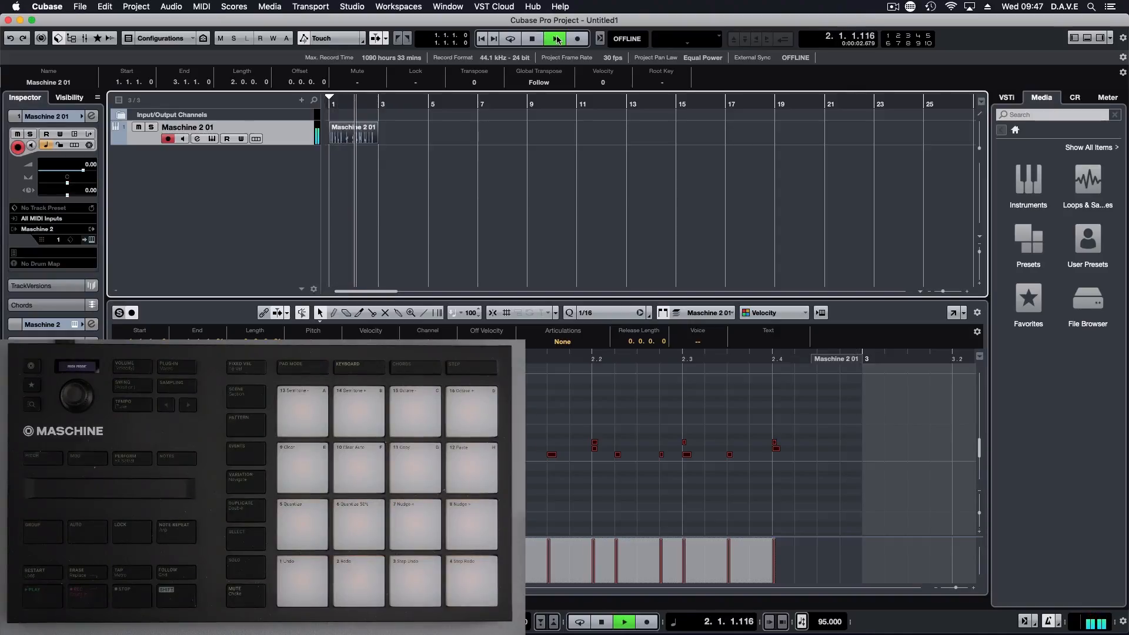
{"action": "left_click", "coordinate": [555, 37]}
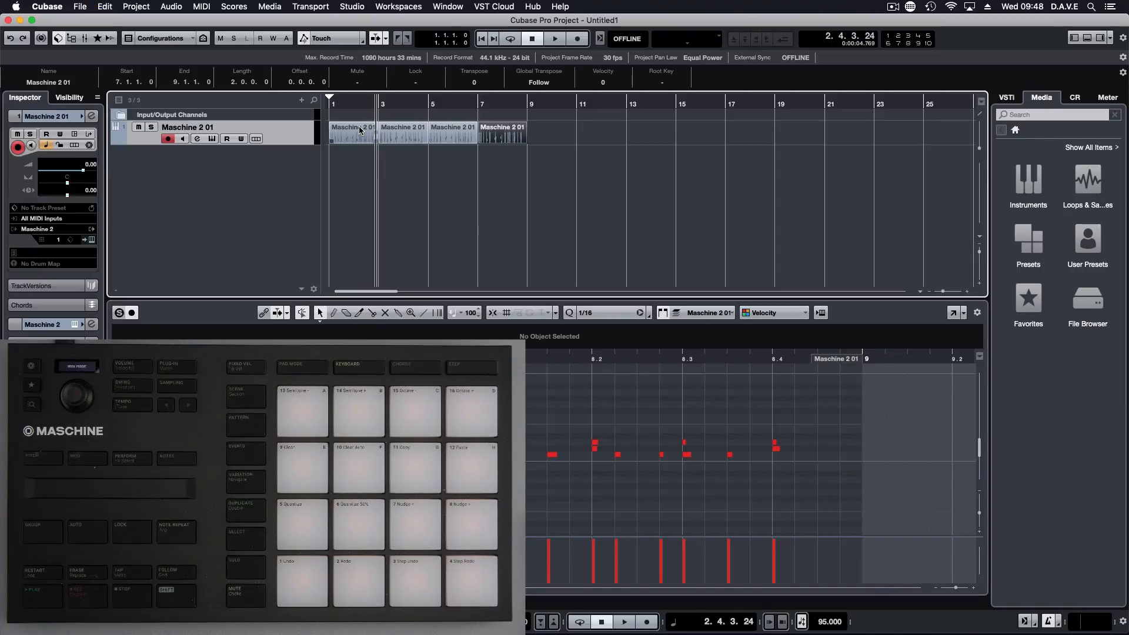
{"action": "mouse_move", "coordinate": [542, 275]}
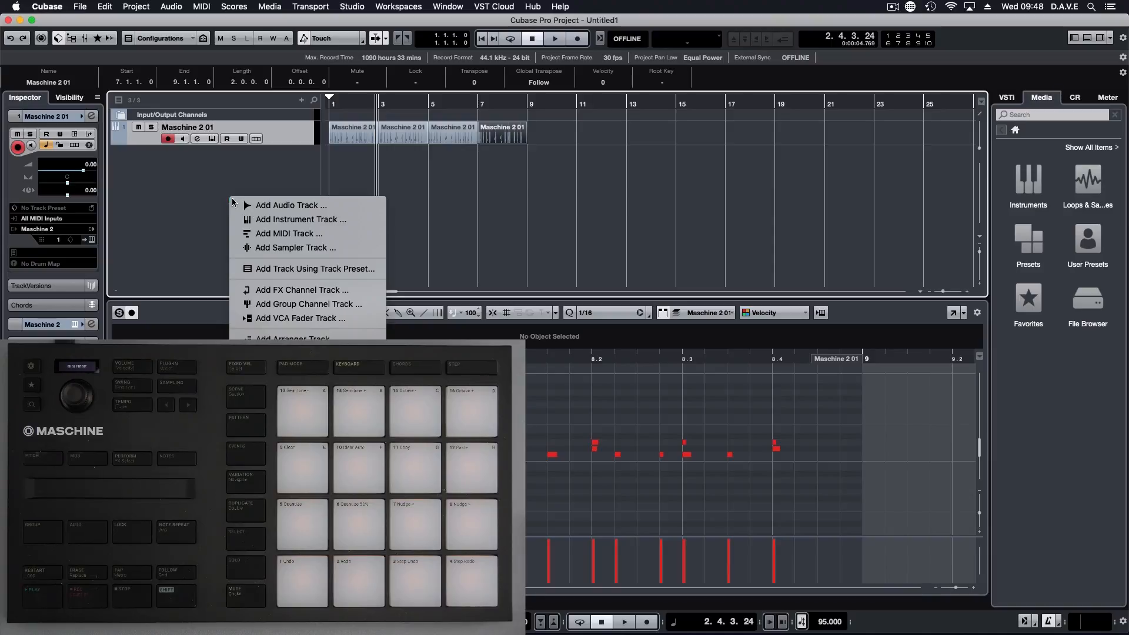
Create a second instrument track hosting Maschine 2.
{"action": "left_click", "coordinate": [300, 219]}
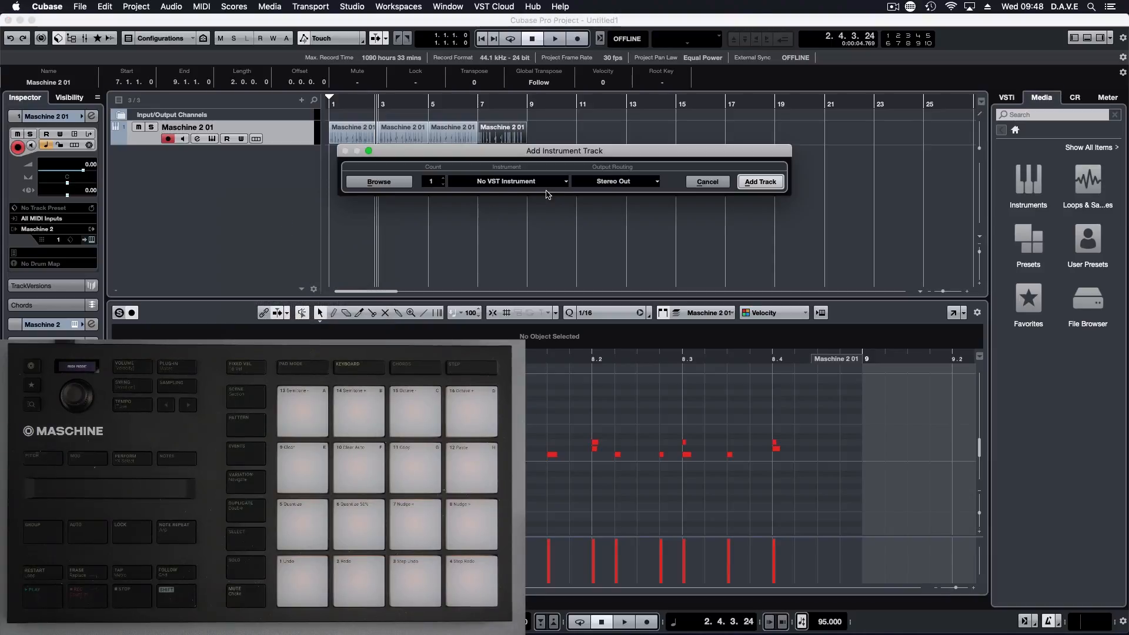
{"action": "left_click", "coordinate": [508, 181]}
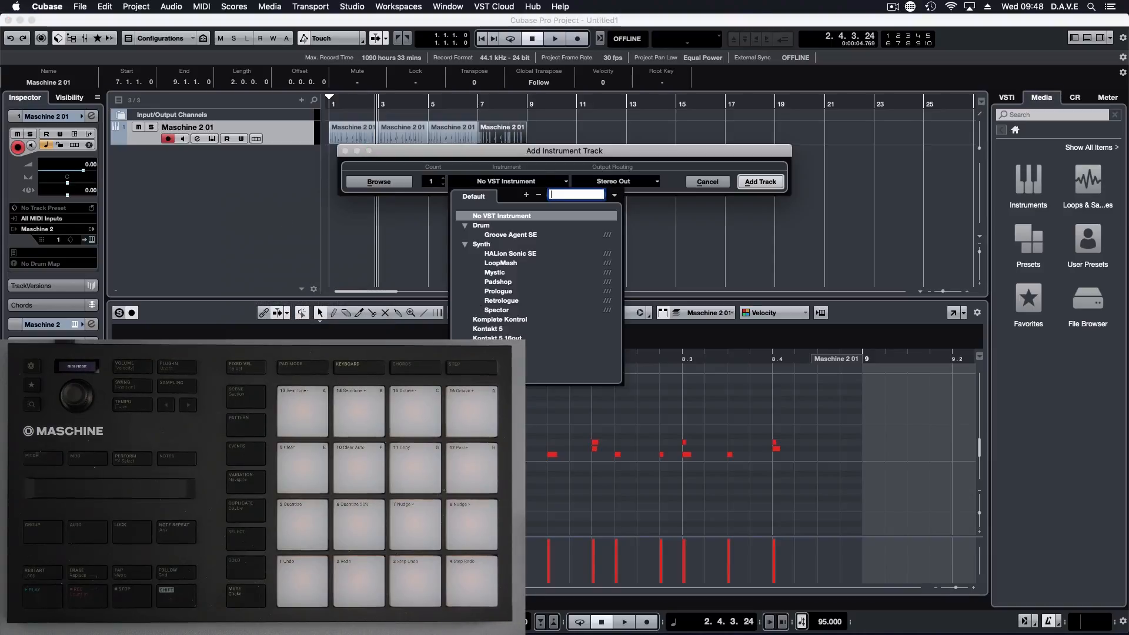
{"action": "left_click", "coordinate": [760, 181]}
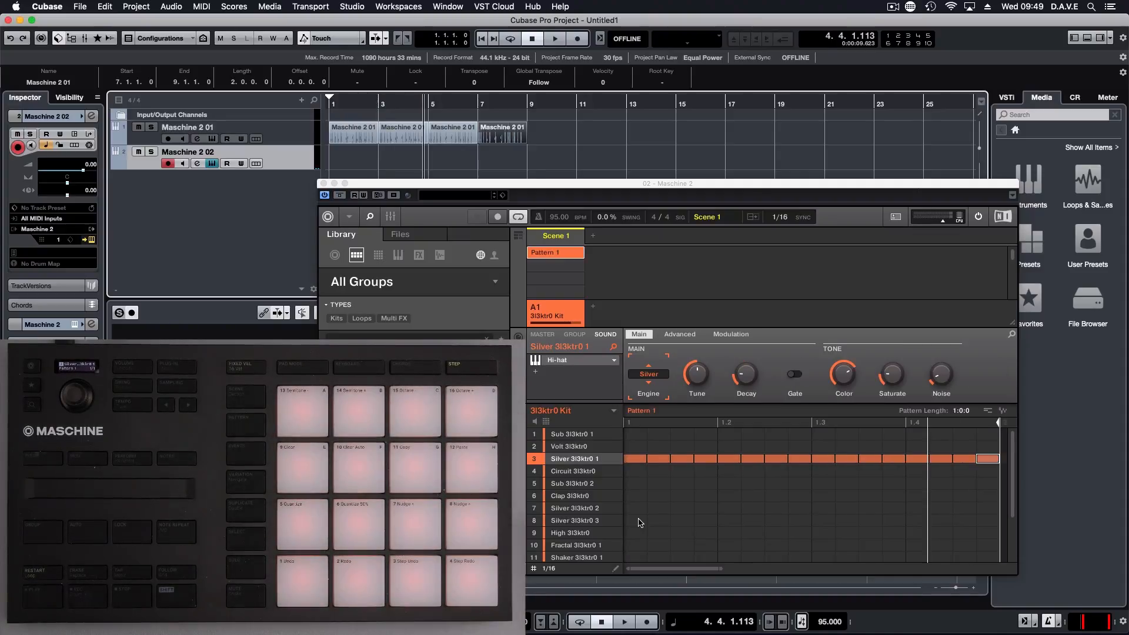
Play back while programming the 3l3ktr0 Kit hi-hat steps, then stop.
{"action": "left_click", "coordinate": [554, 38]}
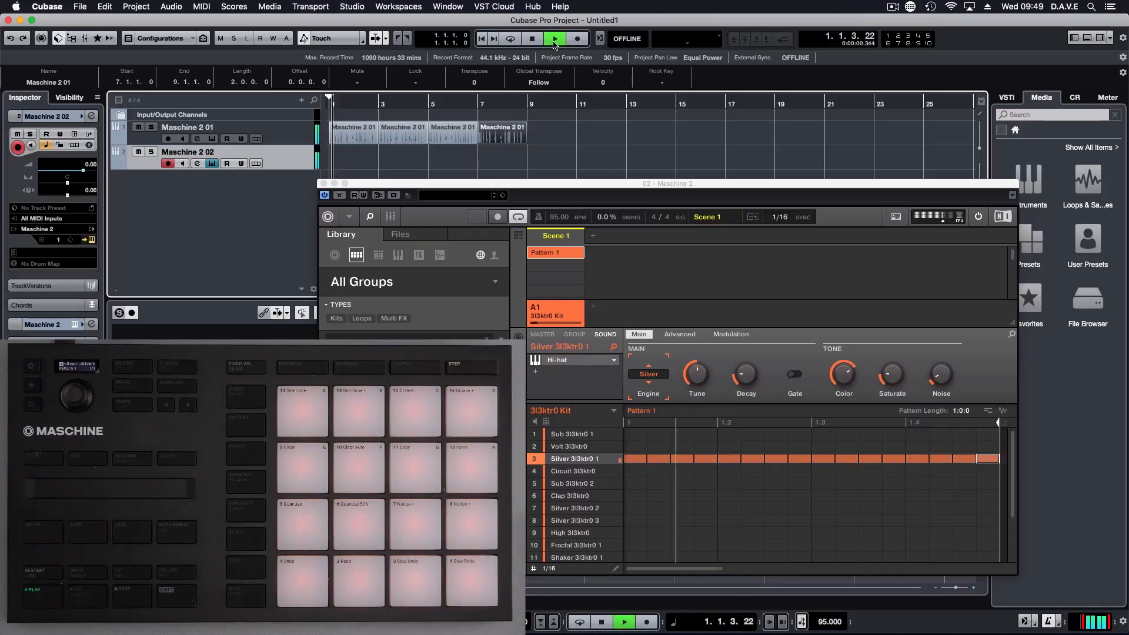
{"action": "left_click", "coordinate": [554, 38]}
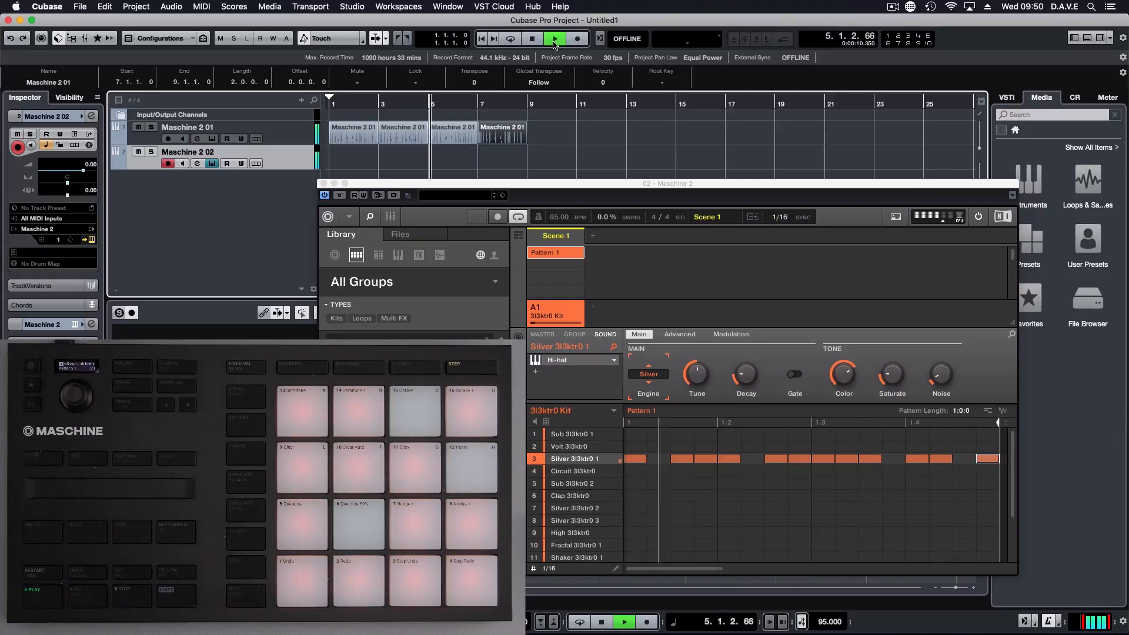
{"action": "left_click", "coordinate": [532, 38]}
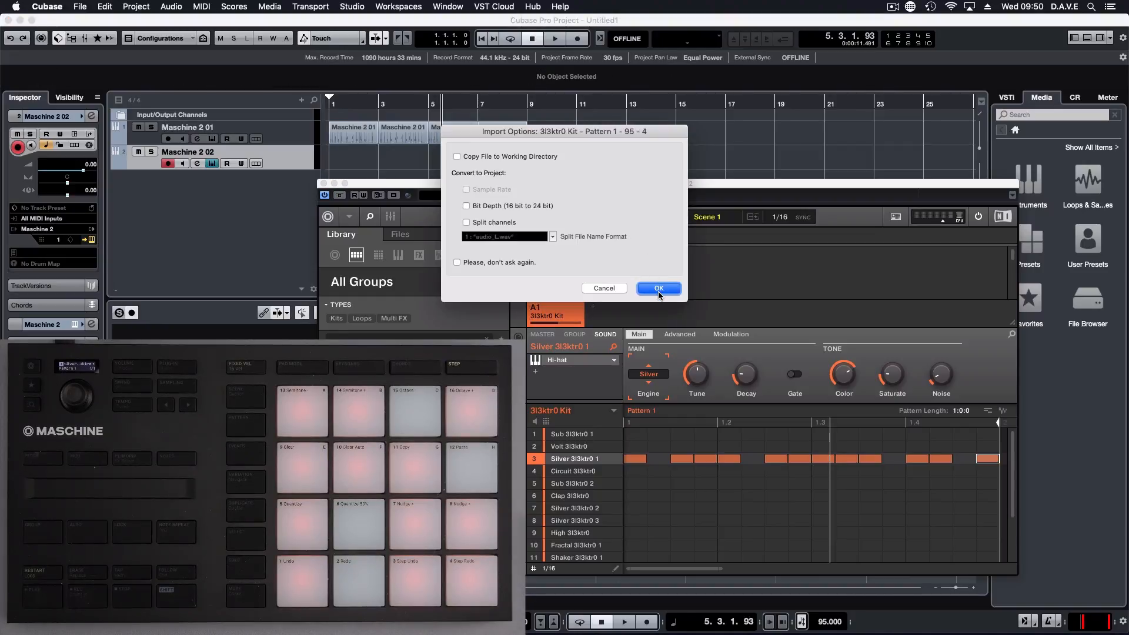
Confirm the Import Options so the hi-hat pattern lands on a new audio track.
{"action": "left_click", "coordinate": [656, 288]}
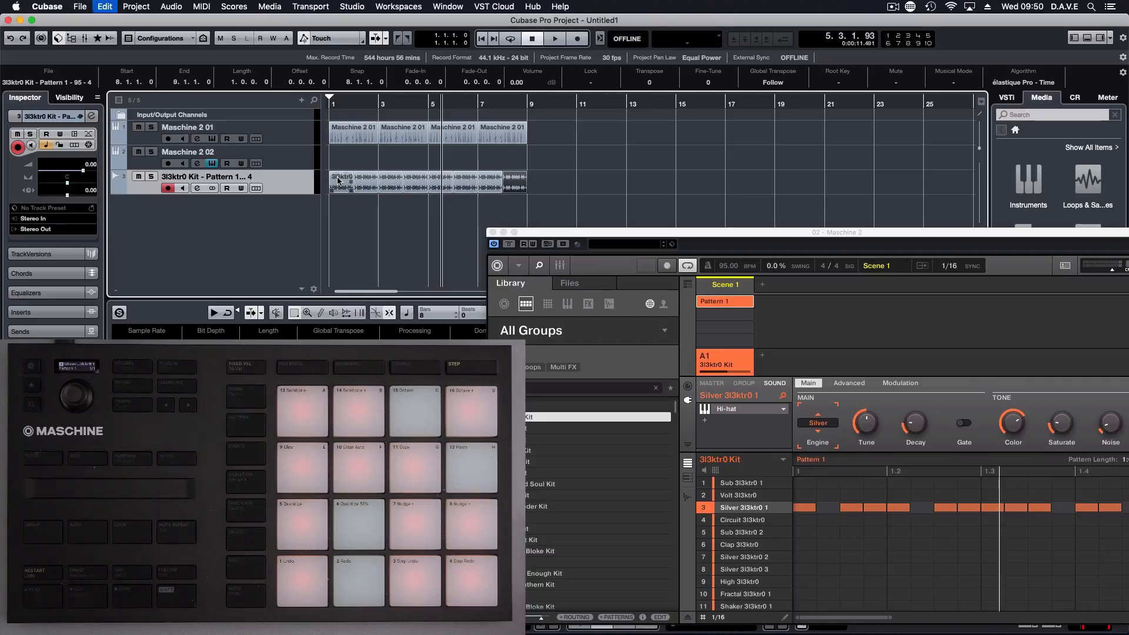
{"action": "left_click", "coordinate": [554, 37]}
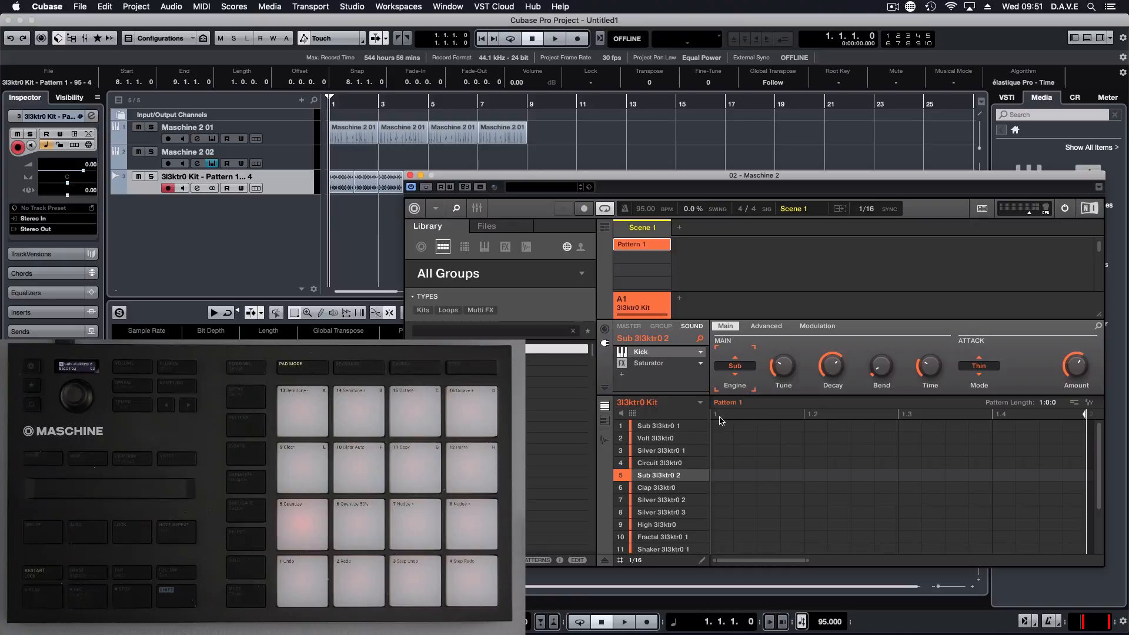
Program and audition a kick pattern in Maschine 2 with the transport.
{"action": "left_click", "coordinate": [660, 426]}
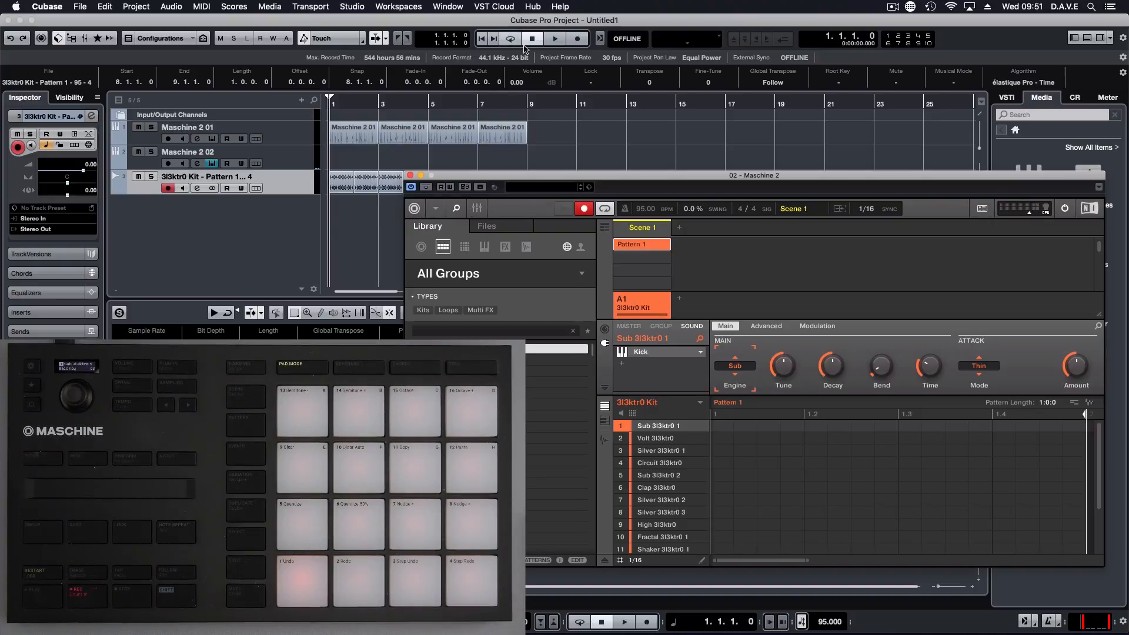
{"action": "left_click", "coordinate": [575, 37]}
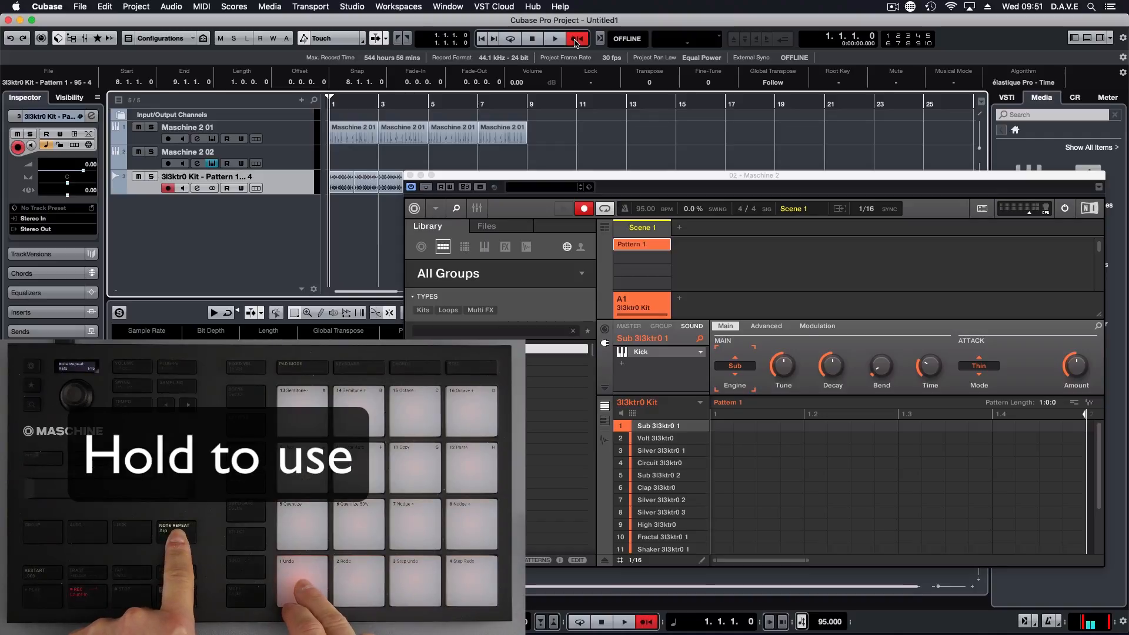
{"action": "left_click", "coordinate": [554, 38]}
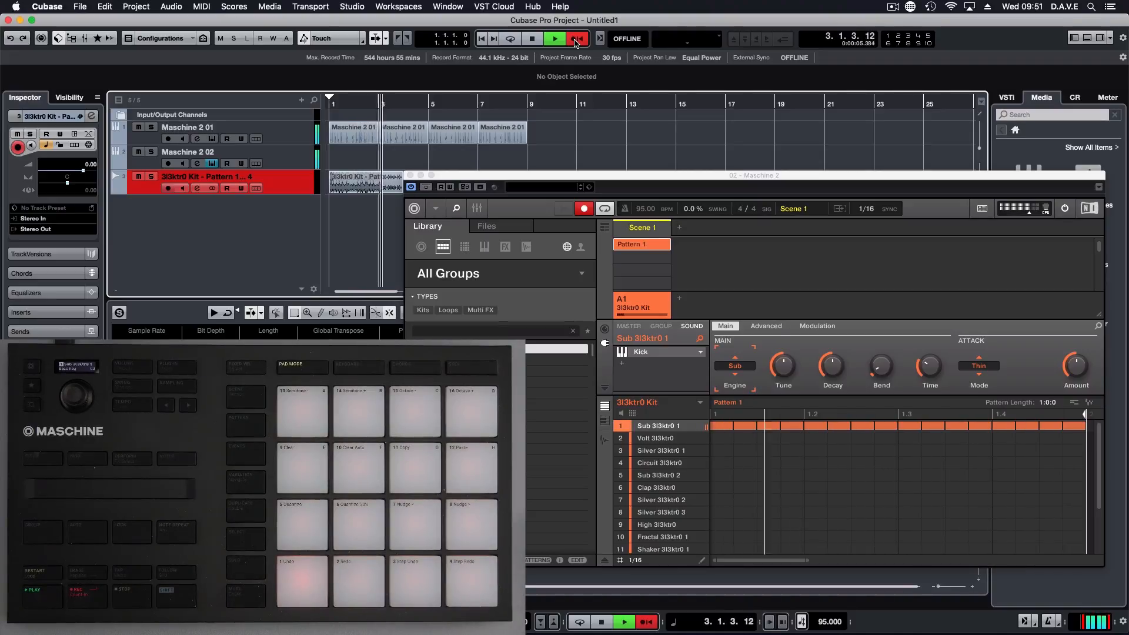
{"action": "left_click", "coordinate": [575, 38]}
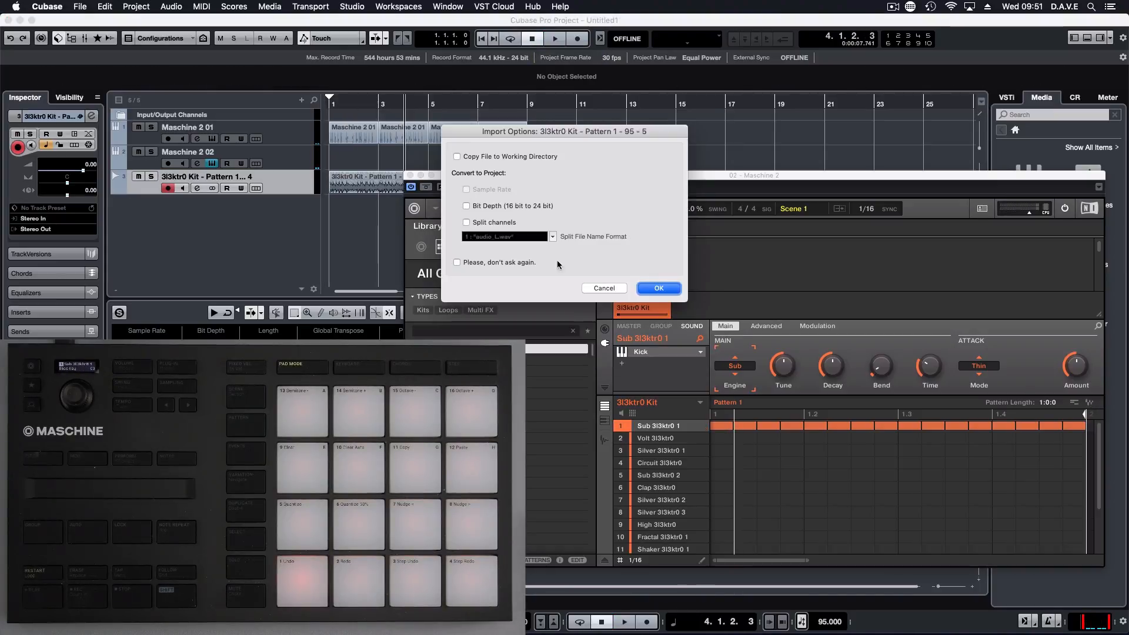
Confirm importing the kick pattern audio as a new fifth track.
{"action": "left_click", "coordinate": [657, 288]}
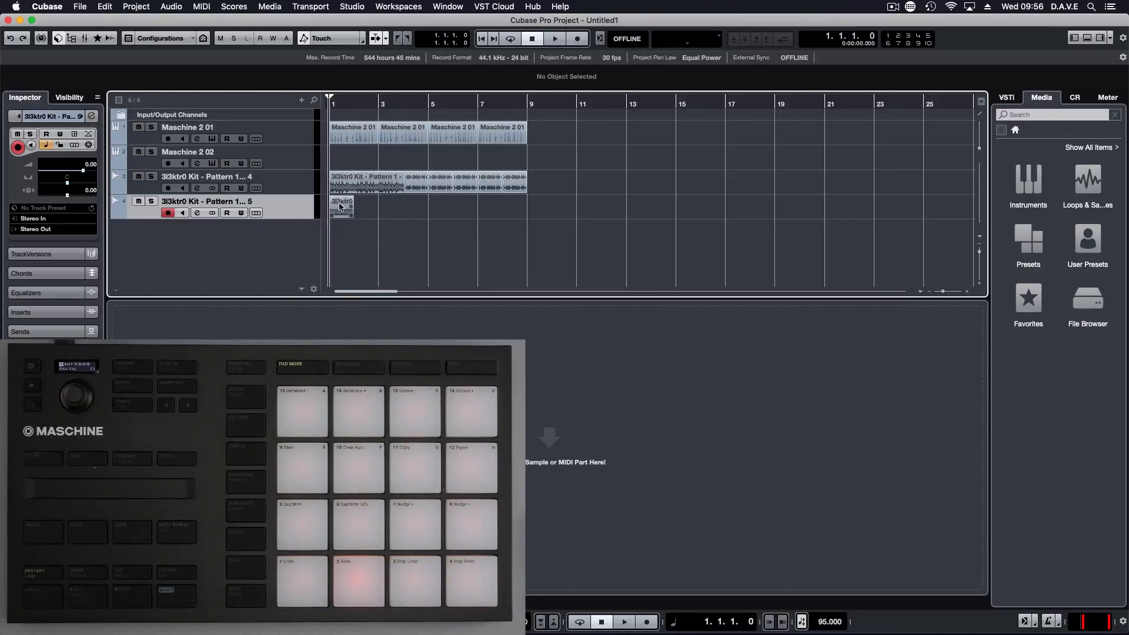
{"action": "left_click", "coordinate": [345, 207]}
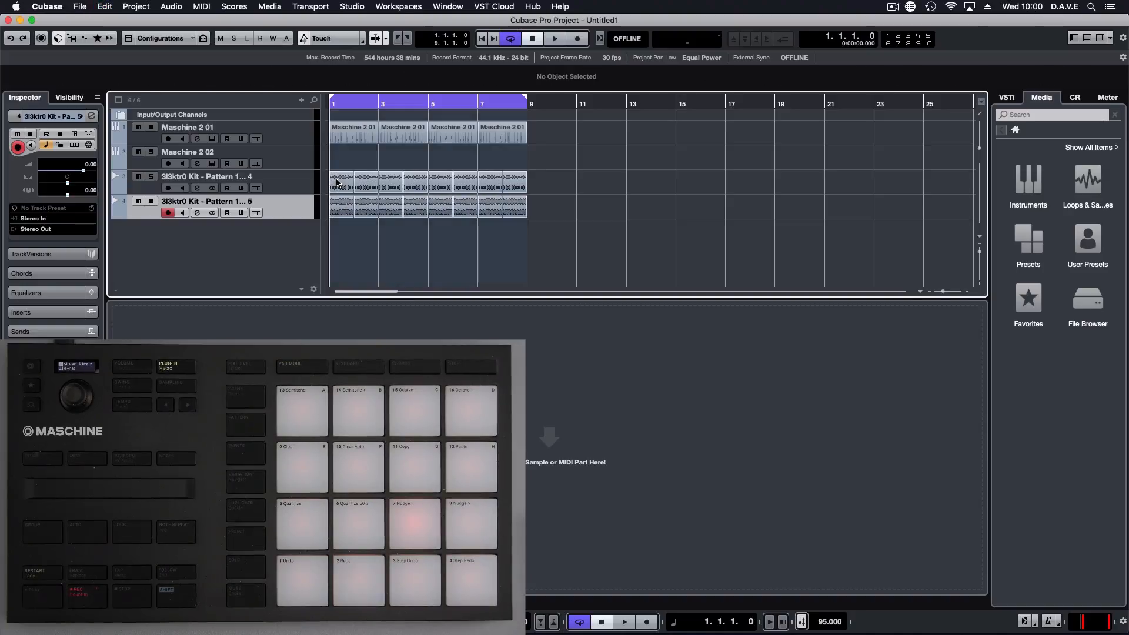
Create a third Maschine 2 instrument track with a Rhodes keys sound taking MIDI from the host.
{"action": "right_click", "coordinate": [210, 267]}
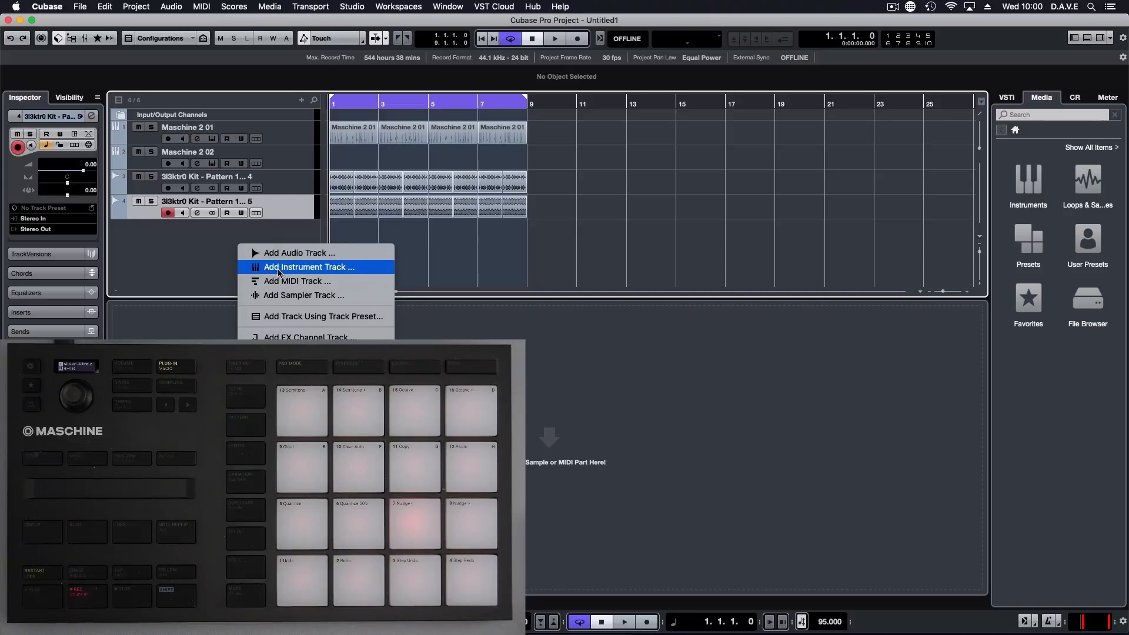
{"action": "left_click", "coordinate": [309, 267]}
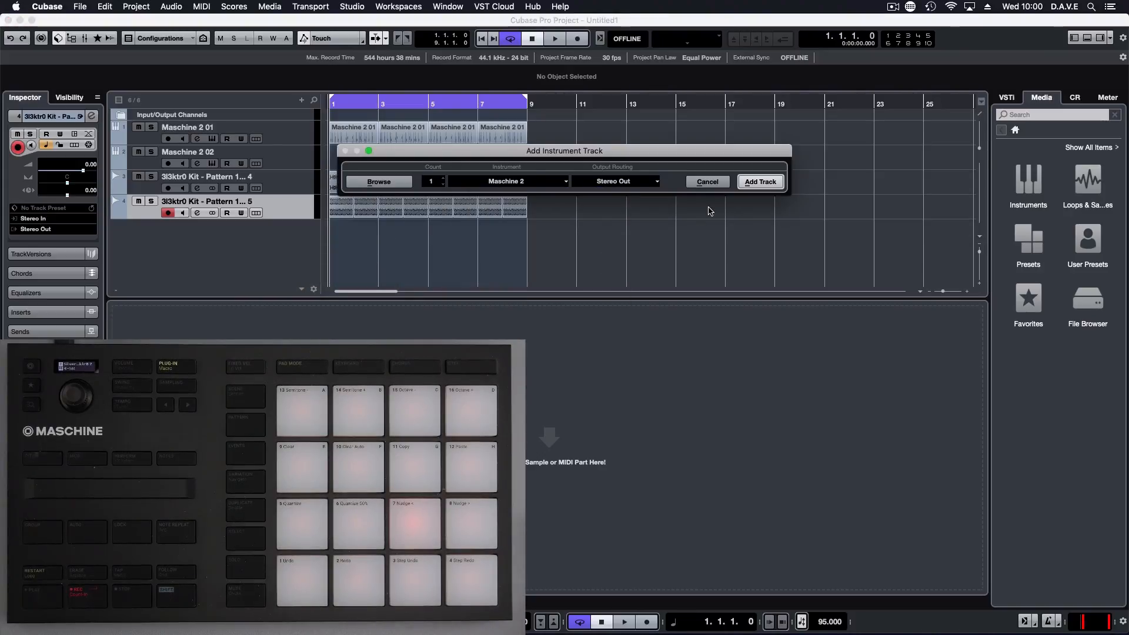
{"action": "left_click", "coordinate": [759, 181]}
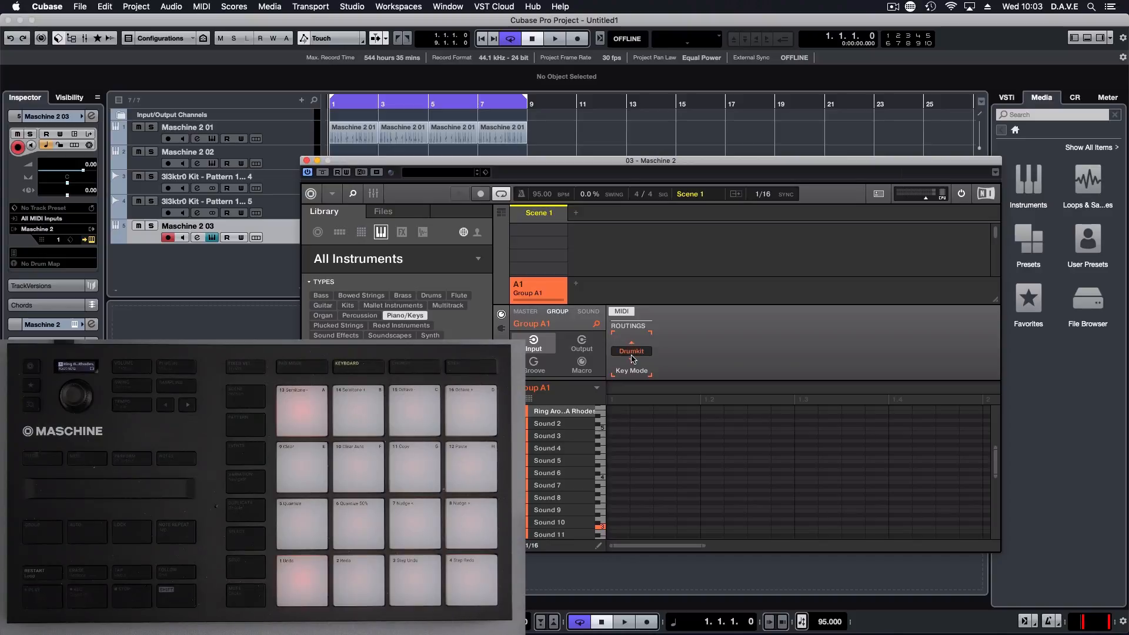
{"action": "left_click", "coordinate": [588, 310]}
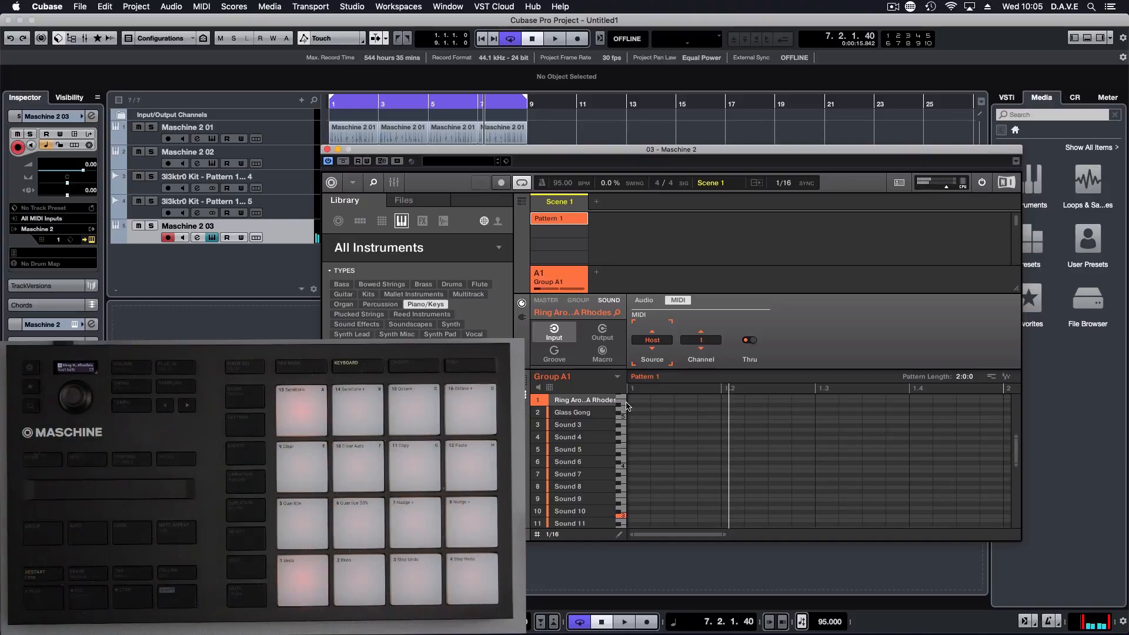
Record an eight-bar Rhodes keys MIDI part on the Maschine 2 03 track.
{"action": "left_click", "coordinate": [501, 182]}
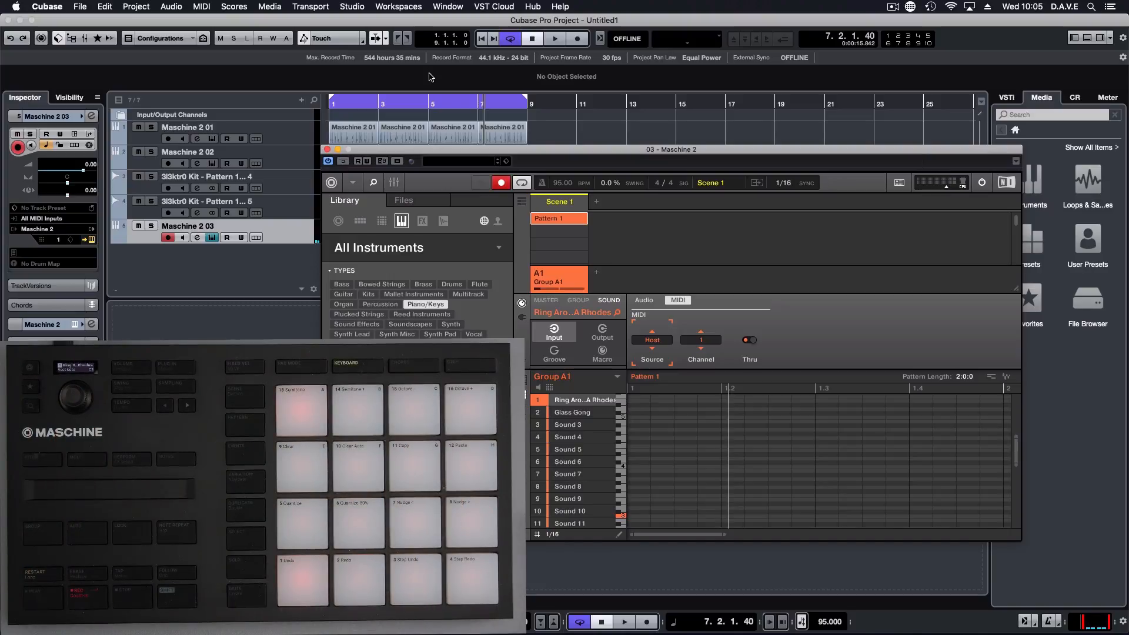
{"action": "left_click", "coordinate": [576, 38]}
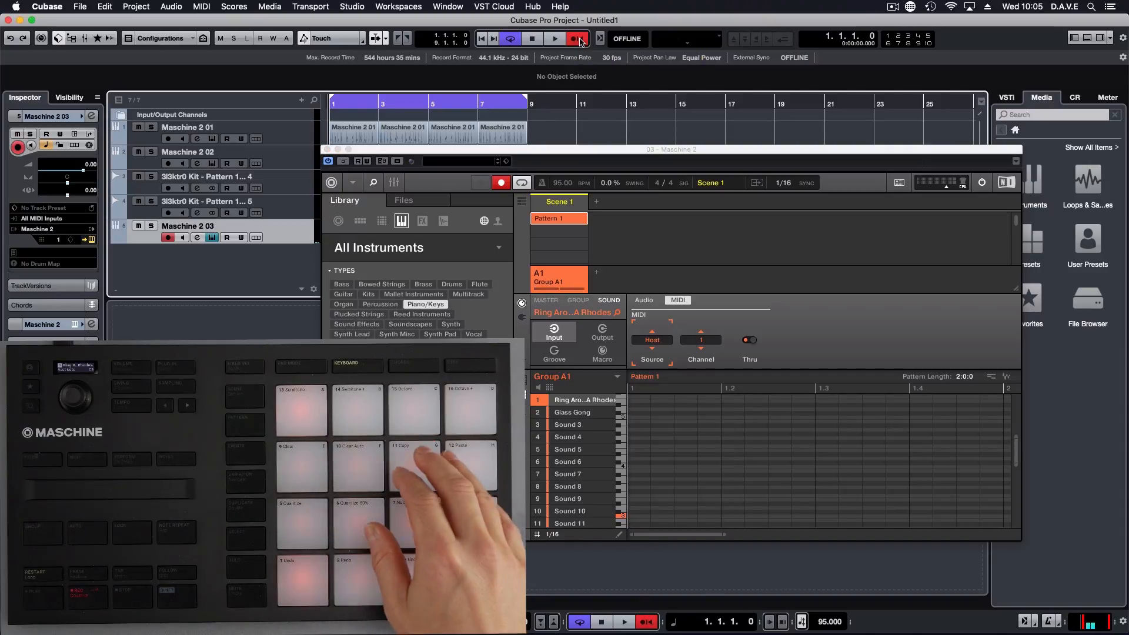
{"action": "left_click", "coordinate": [554, 37]}
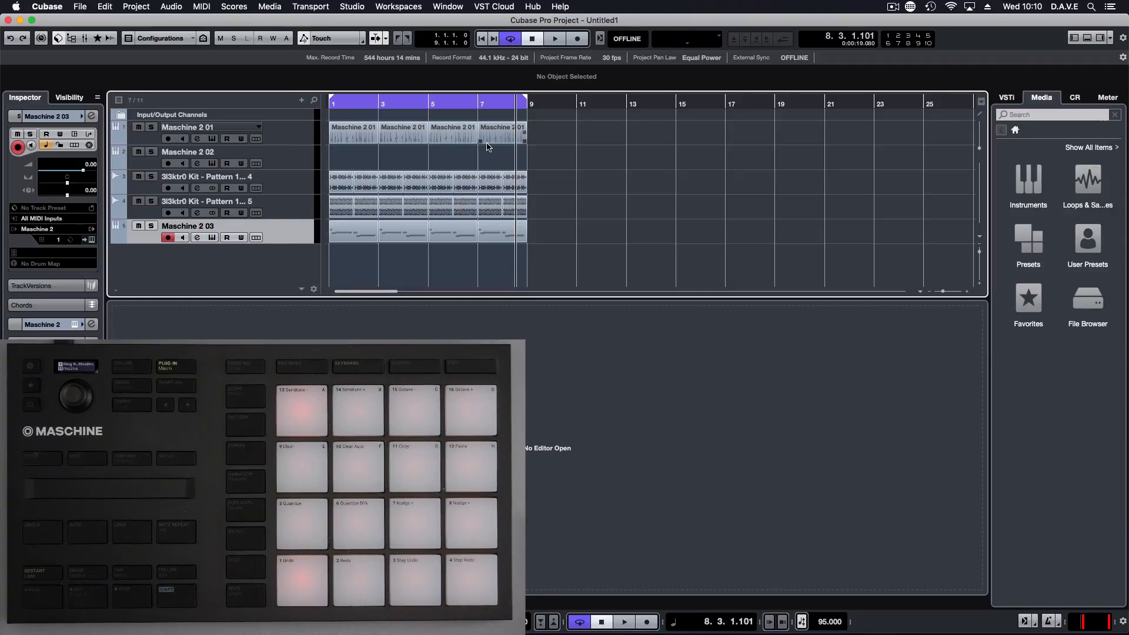
Return to the start, play back the recorded piano part, and stop.
{"action": "left_click", "coordinate": [532, 37]}
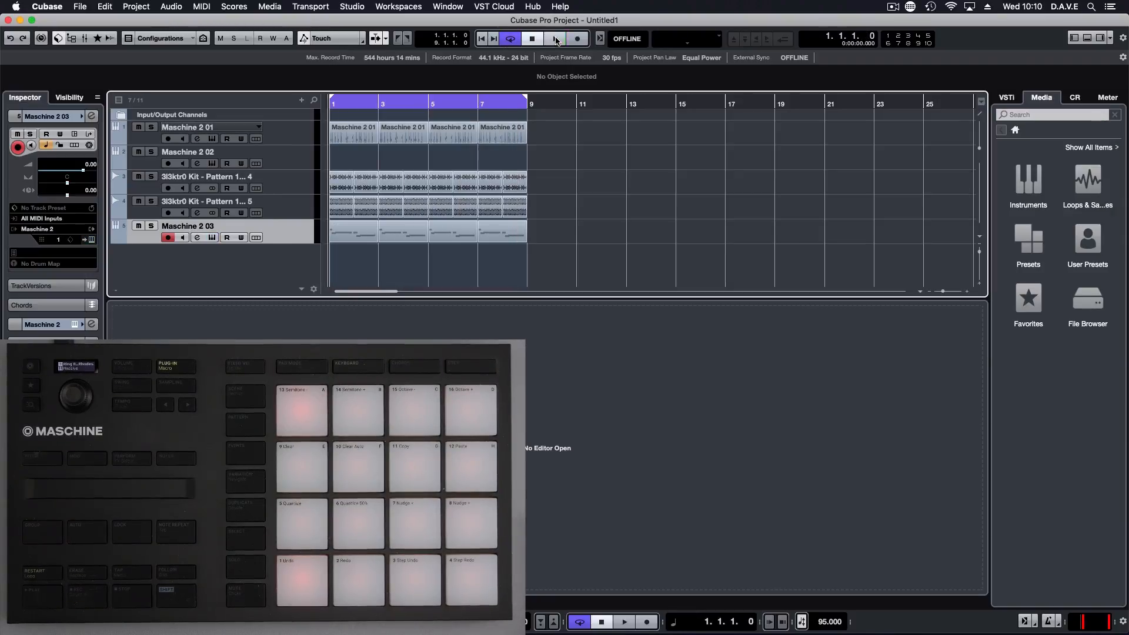
{"action": "left_click", "coordinate": [557, 37]}
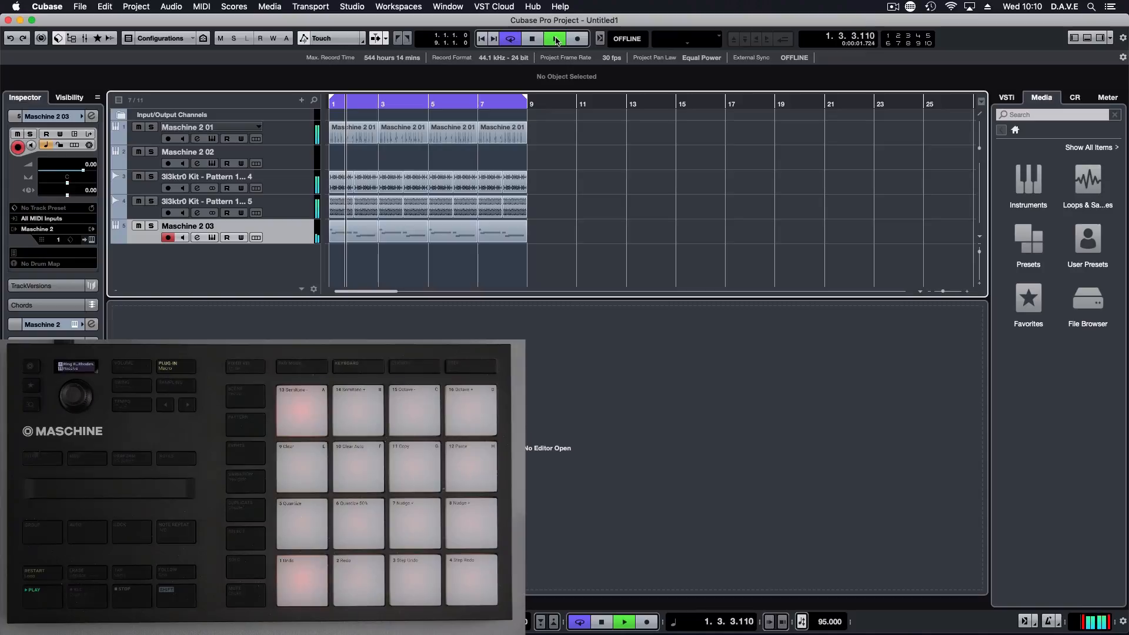
{"action": "left_click", "coordinate": [624, 621]}
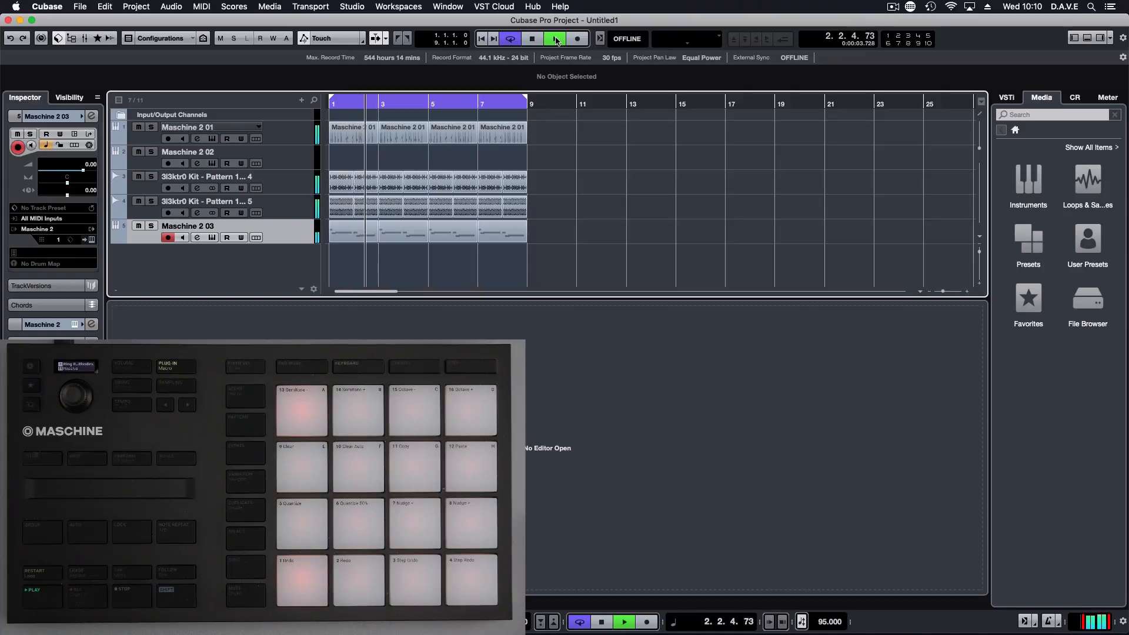
{"action": "left_click", "coordinate": [532, 38]}
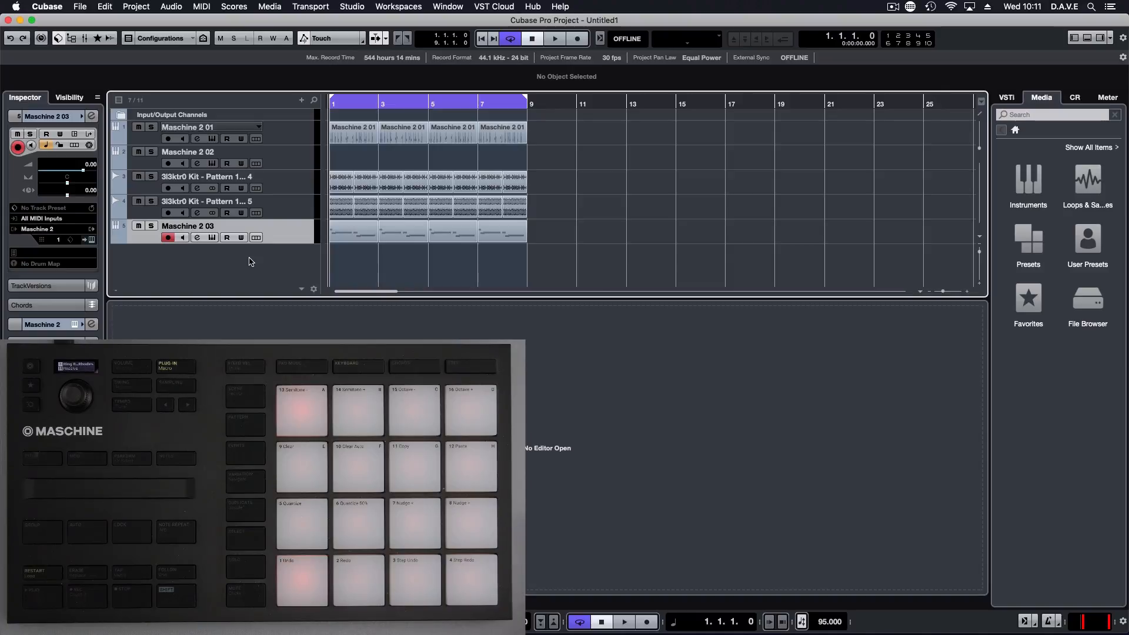
Add a HALion Sonic SE track from the Media instruments and record a MIDI part on it.
{"action": "left_click", "coordinate": [1028, 177]}
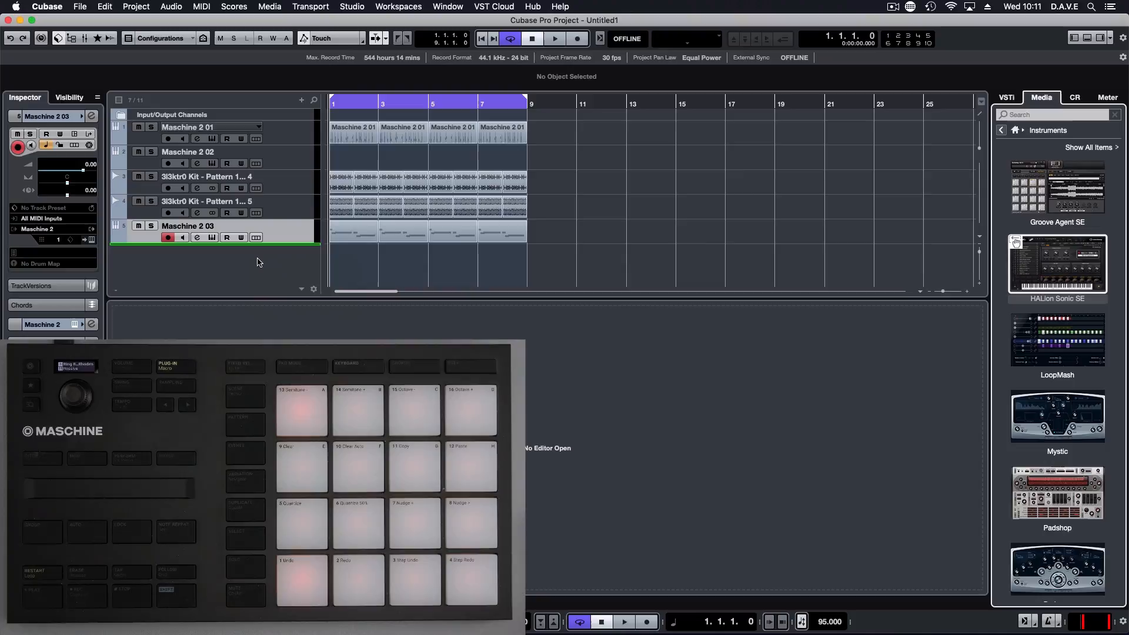
{"action": "double_click", "coordinate": [1057, 269]}
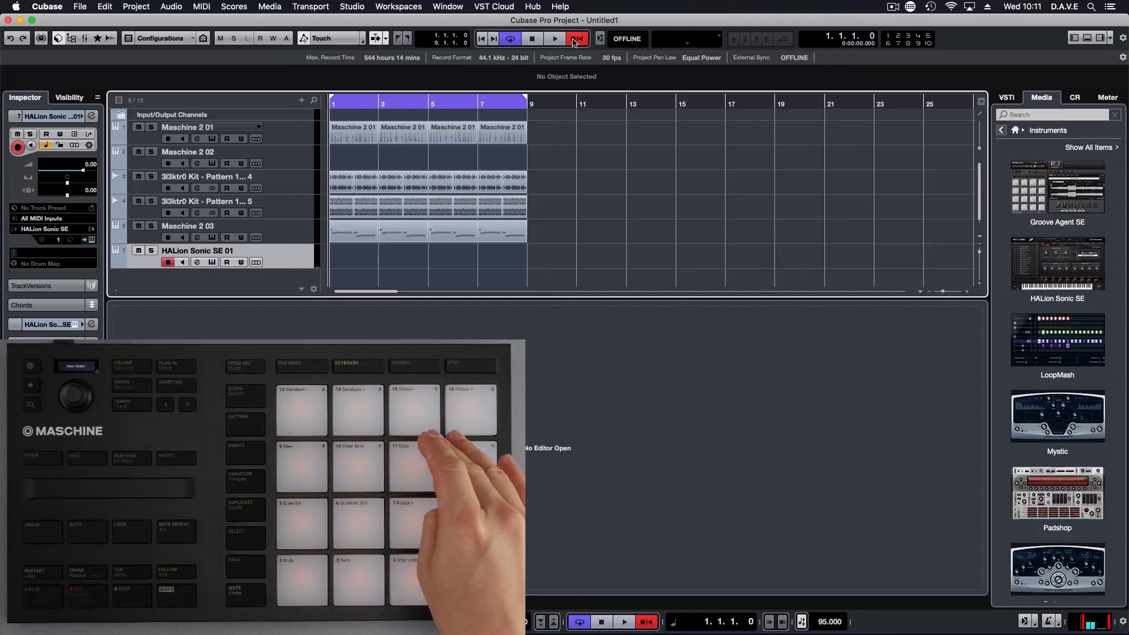
{"action": "left_click", "coordinate": [554, 37]}
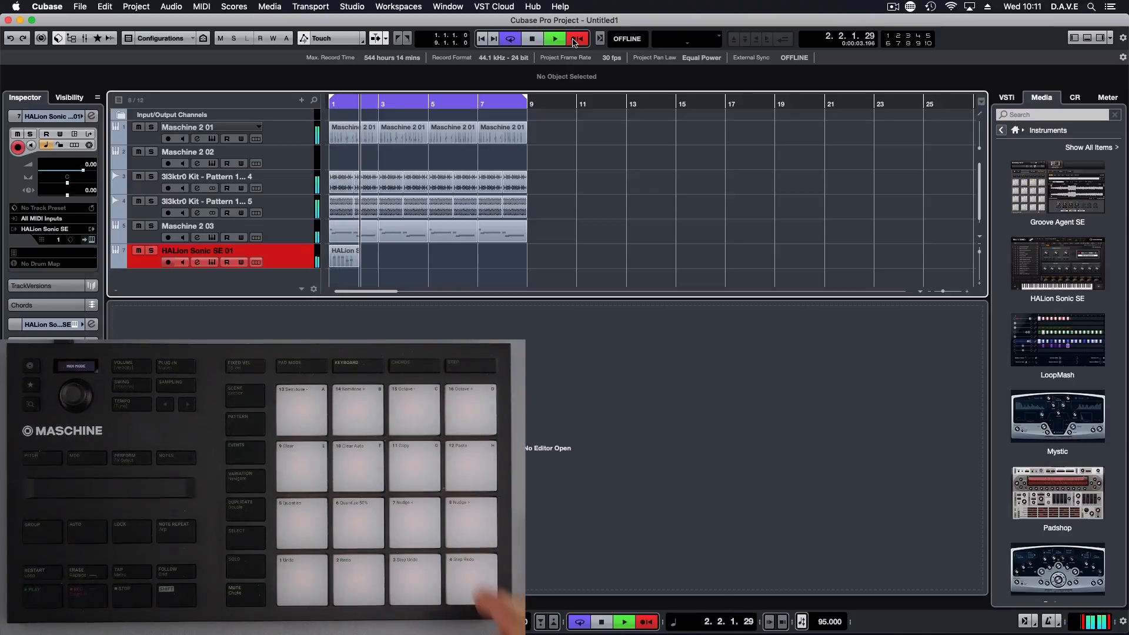
{"action": "left_click", "coordinate": [577, 37]}
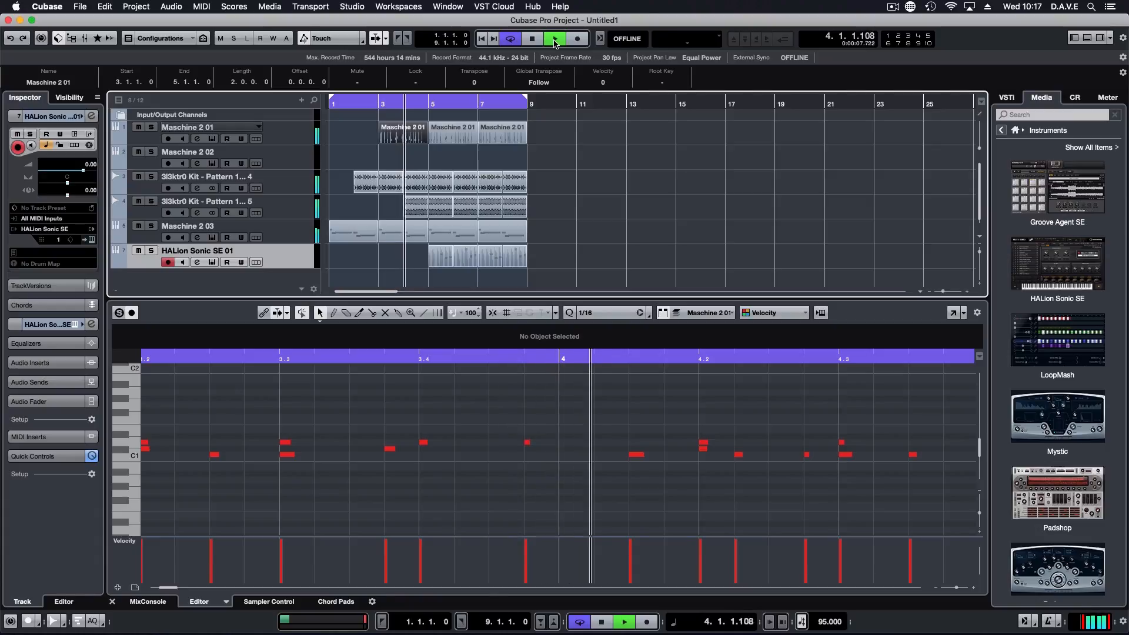
Play the staggered arrangement through bar 9 with the drum notes in the lower editor, then stop.
{"action": "left_click", "coordinate": [624, 621]}
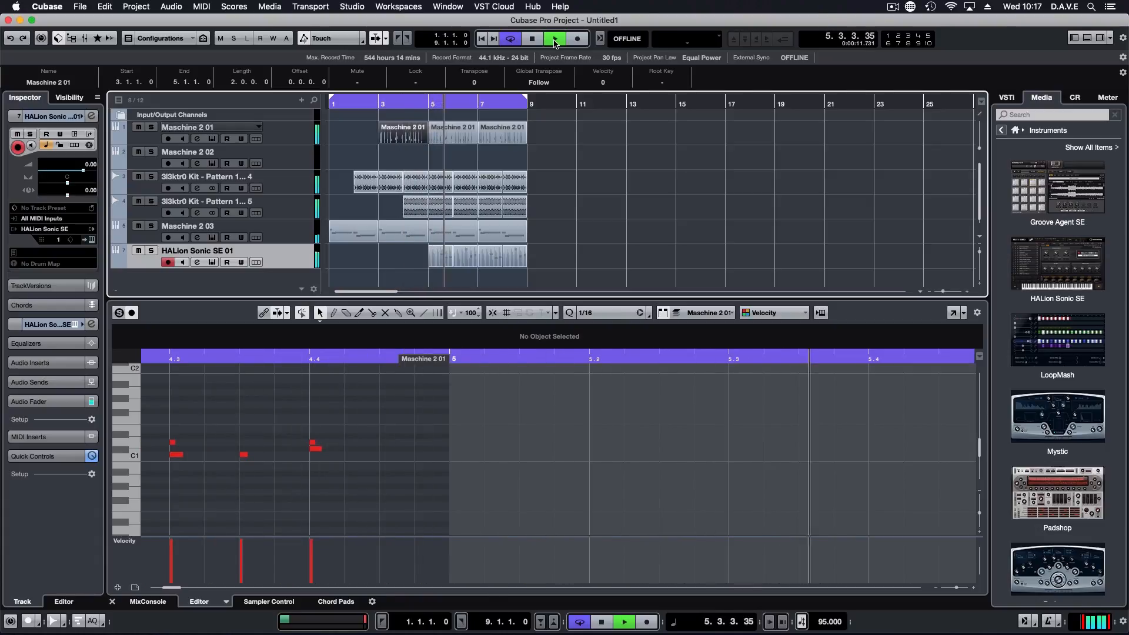
{"action": "left_click", "coordinate": [624, 621]}
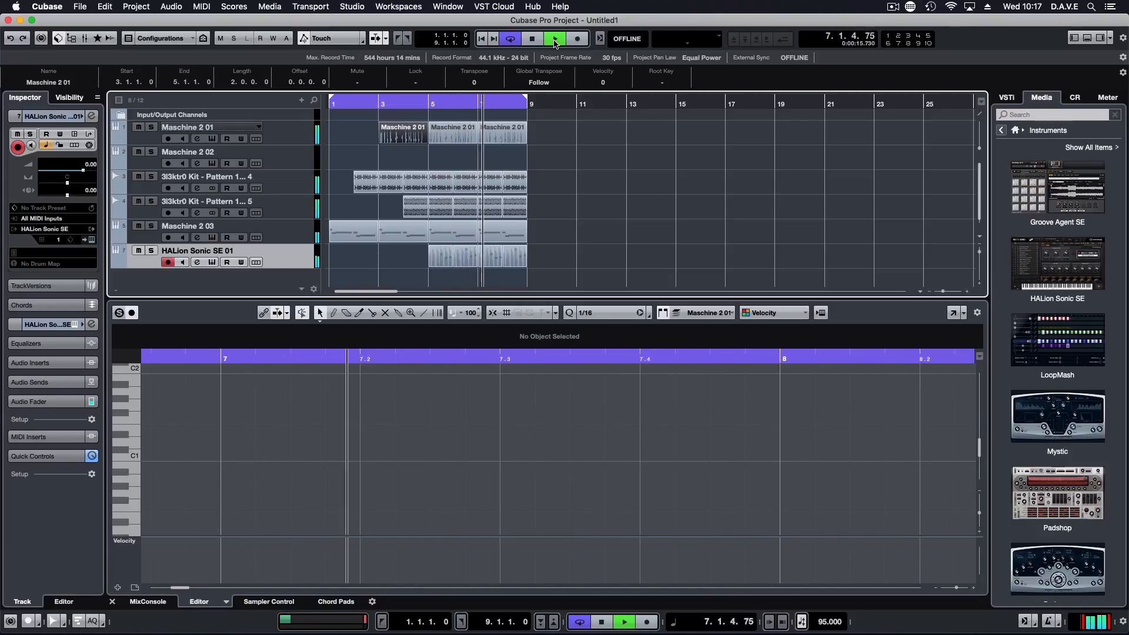
{"action": "left_click", "coordinate": [554, 38]}
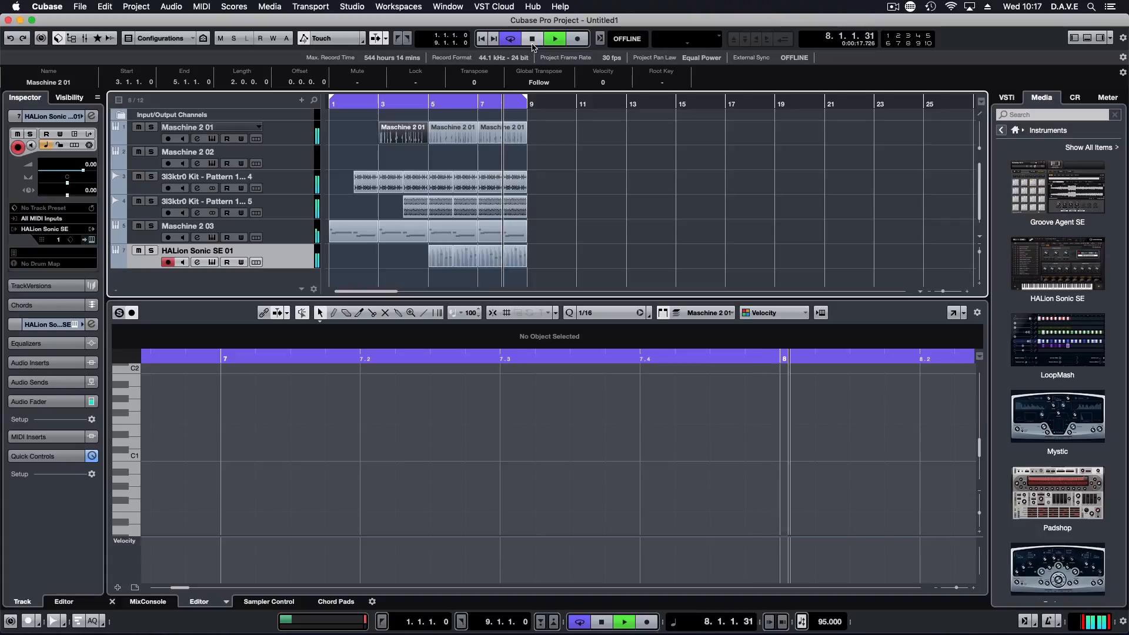
{"action": "left_click", "coordinate": [533, 38]}
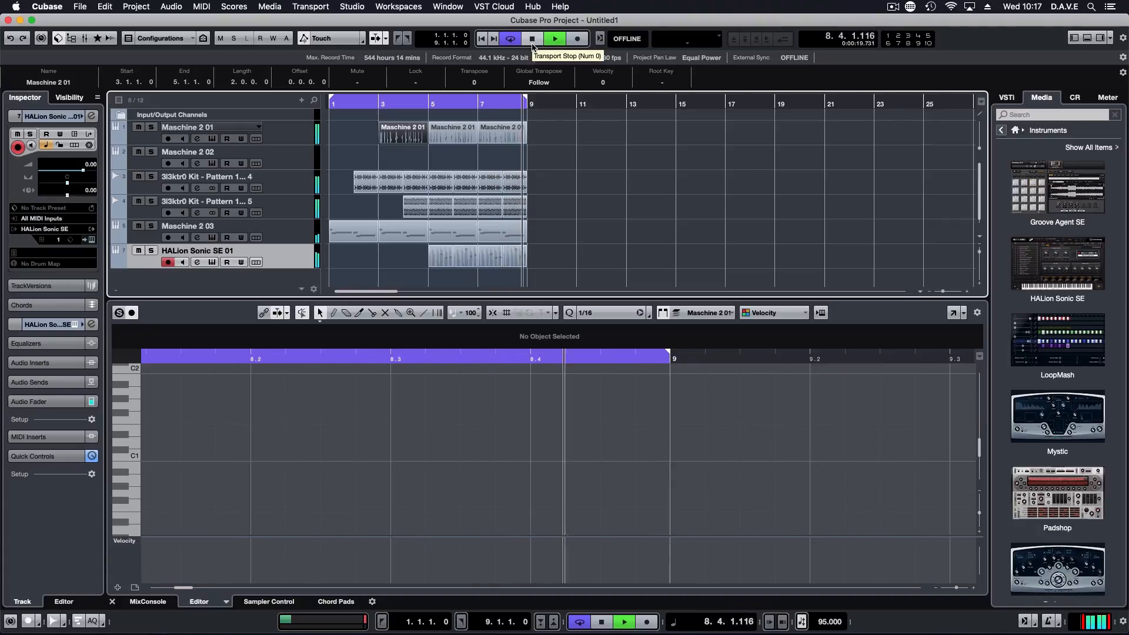
{"action": "left_click", "coordinate": [533, 37]}
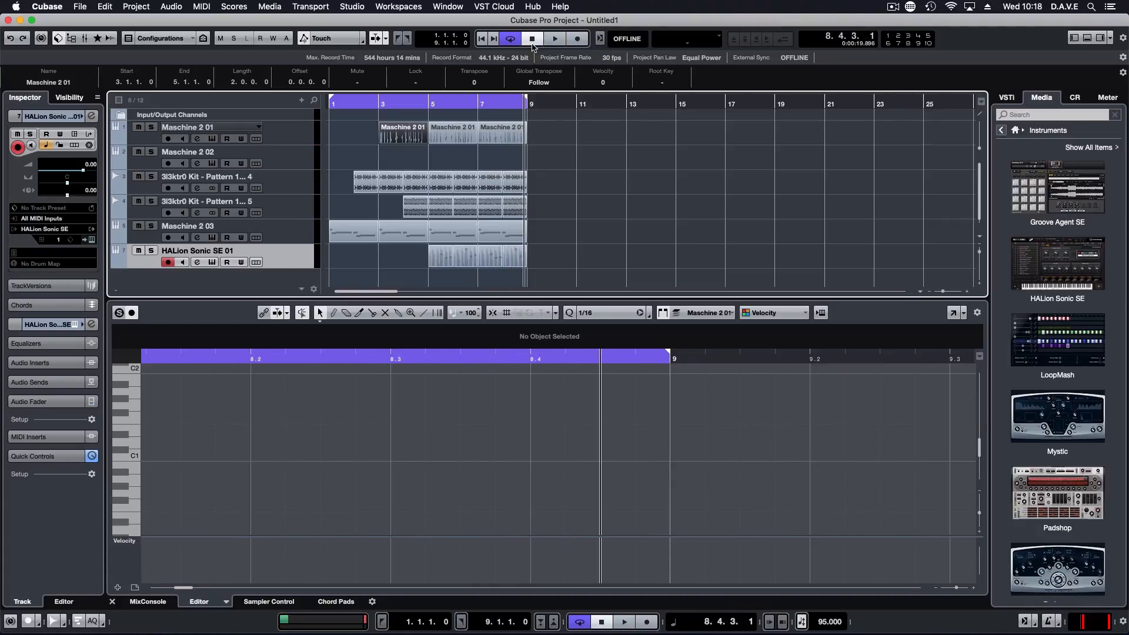